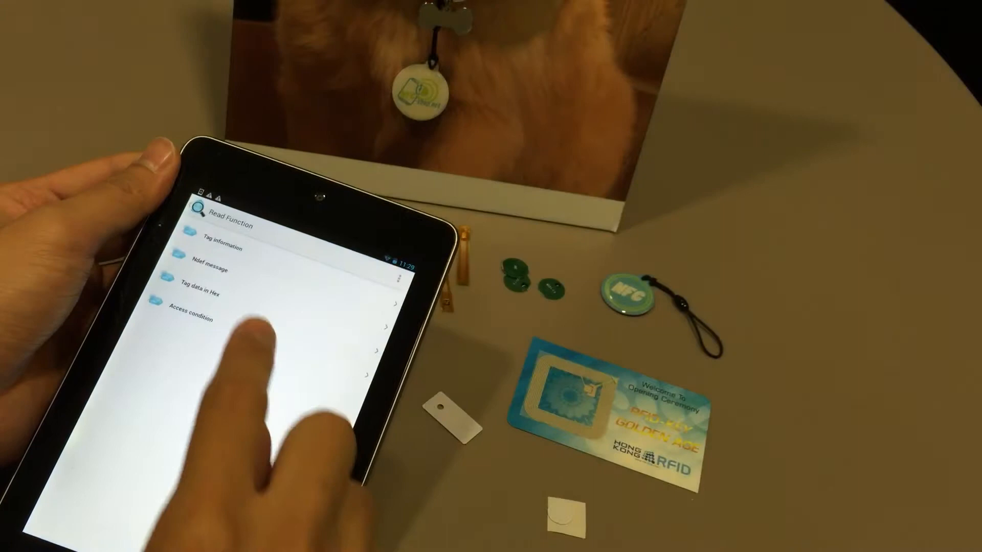
Open Tag information to view the tag's ID, ISO 15693 type, NXP manufacturer and memory
click(216, 246)
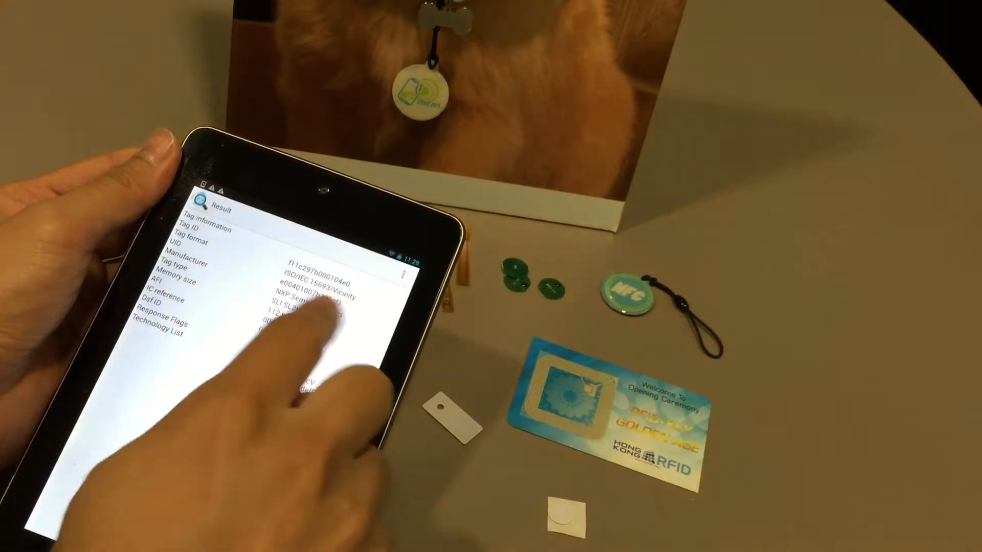